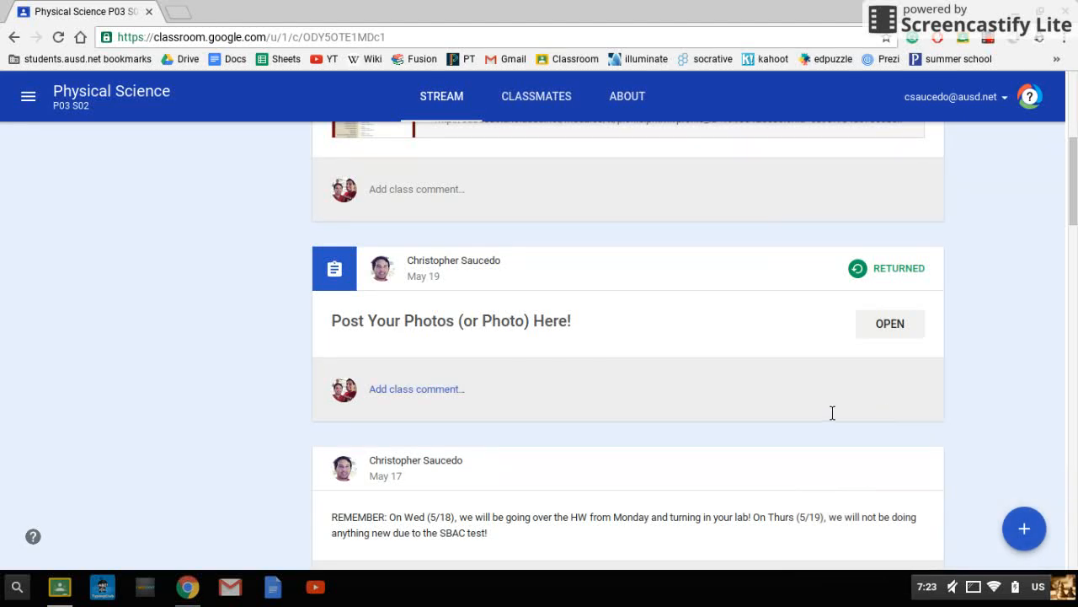
mouse_move(663, 415)
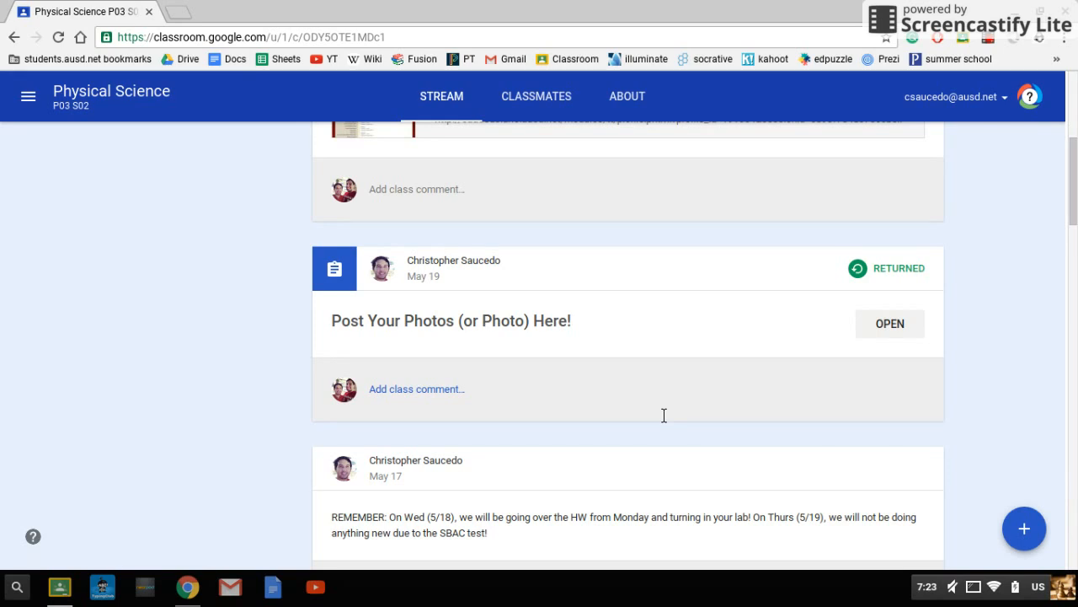
Launch the Camera app from the launcher's All Apps list.
scroll("up", 3)
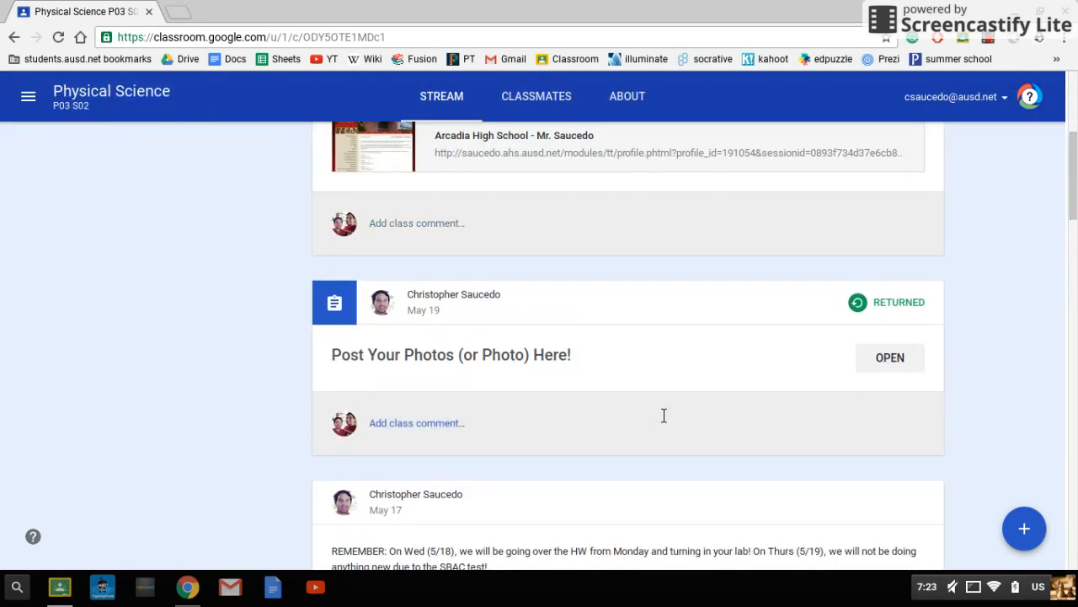
mouse_move(50, 573)
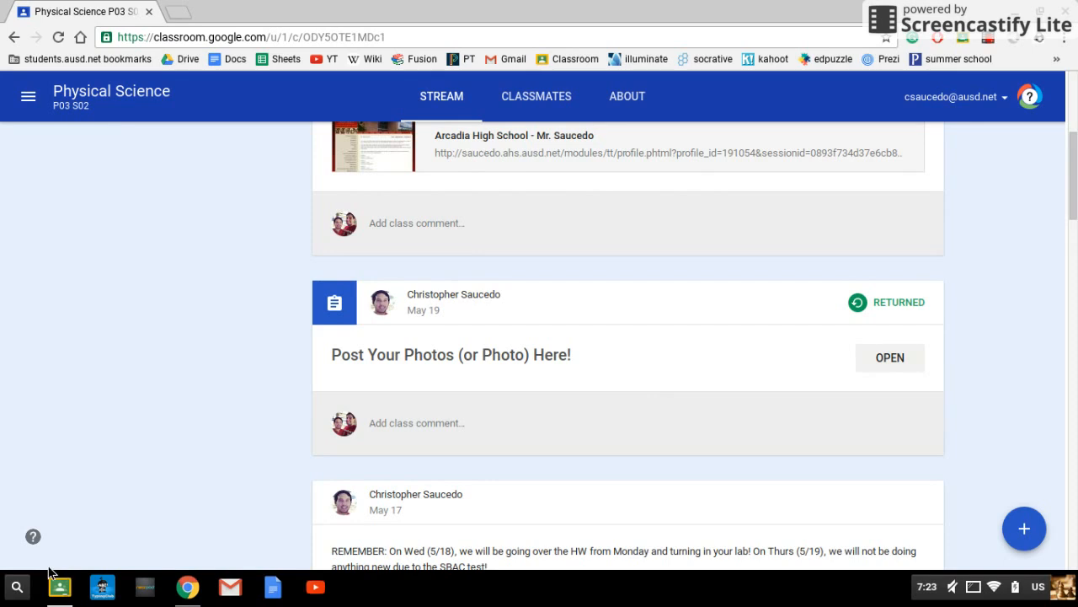
mouse_move(17, 586)
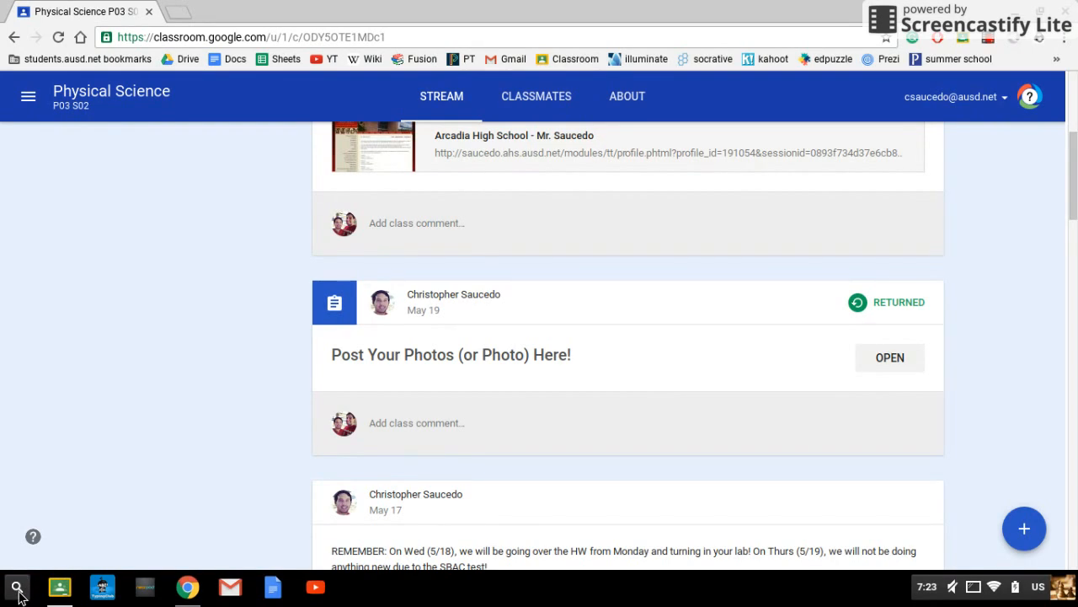
left_click(16, 587)
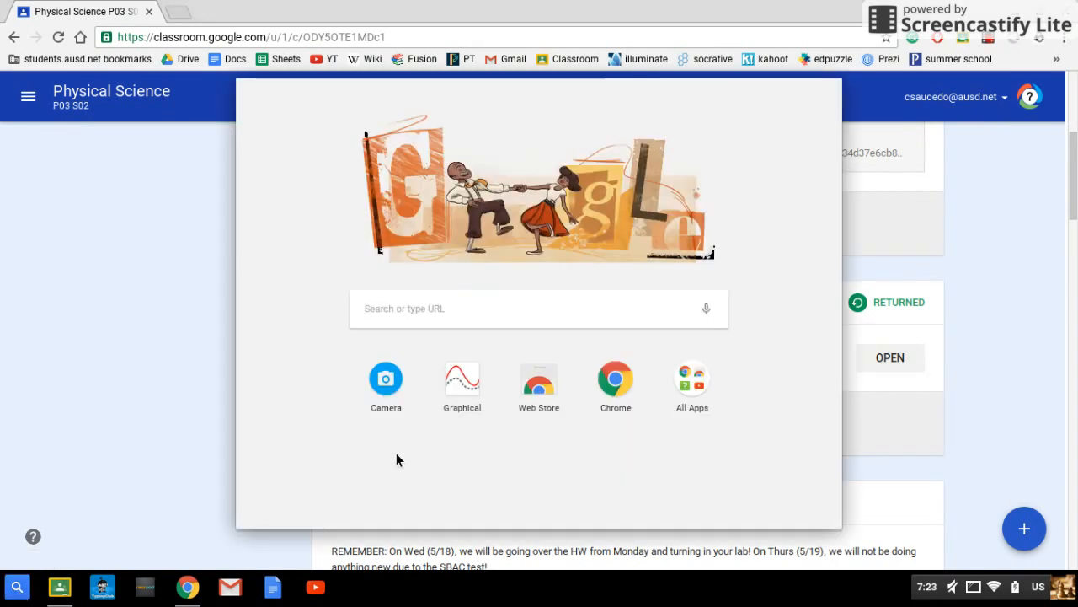
left_click(692, 377)
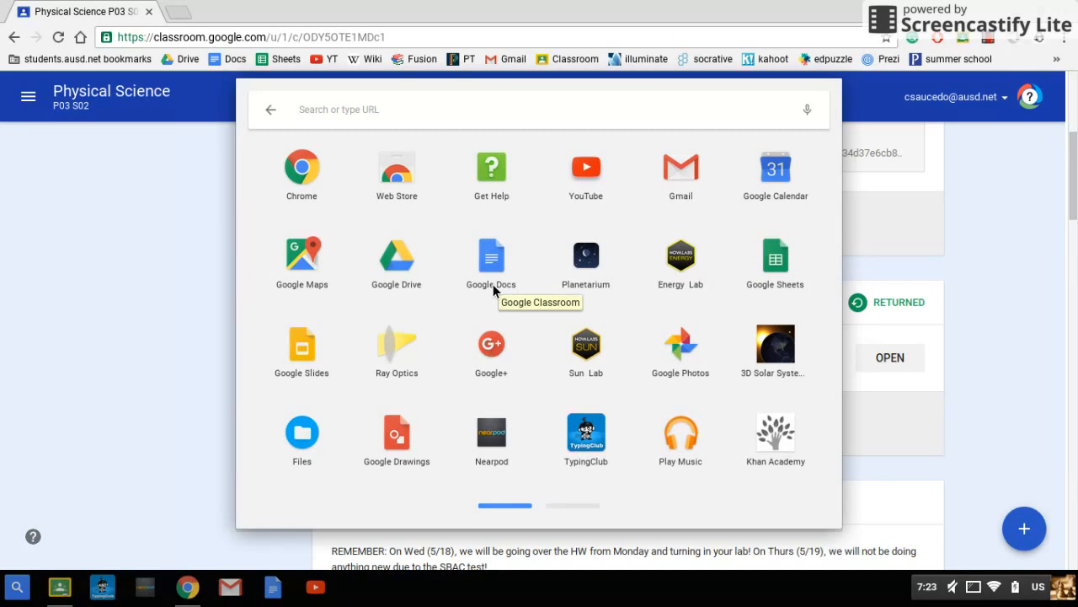
mouse_move(540, 274)
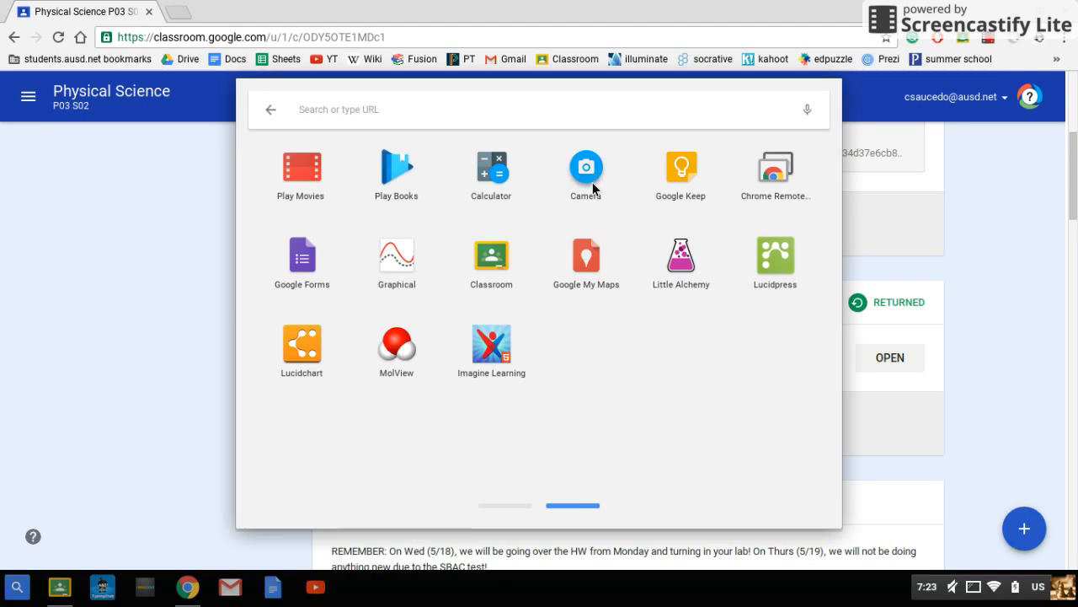
left_click(586, 165)
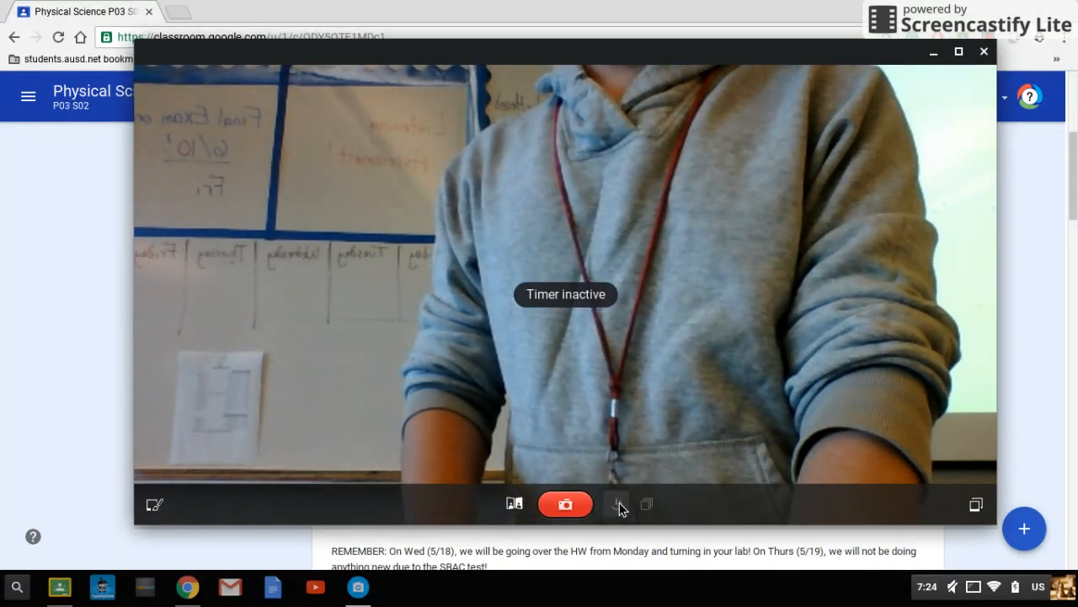
mouse_move(564, 503)
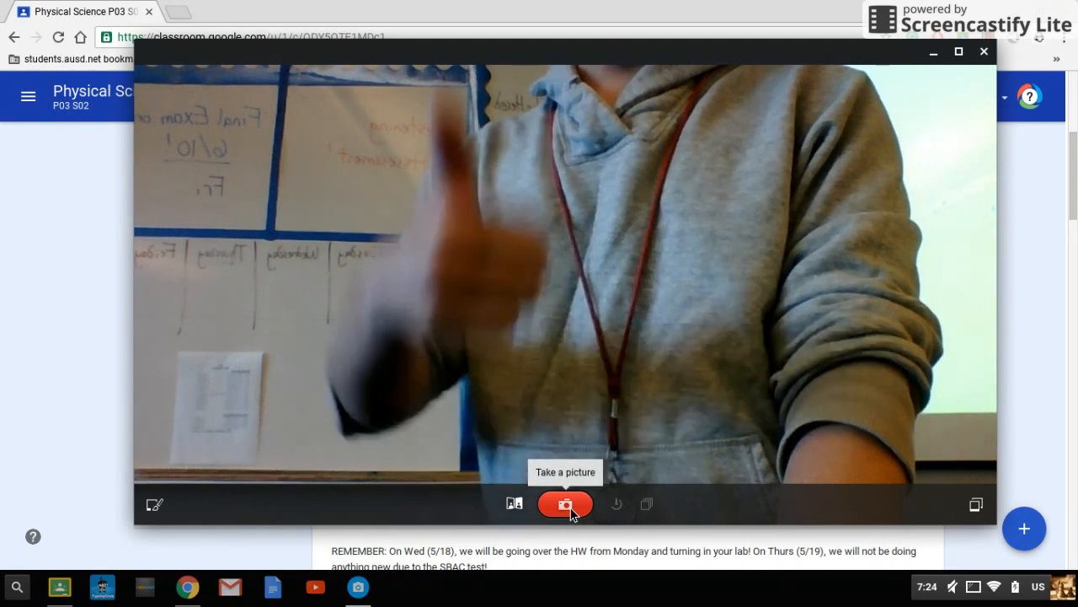
Snap three webcam photos of the 5 Types of Reactions poster.
left_click(565, 504)
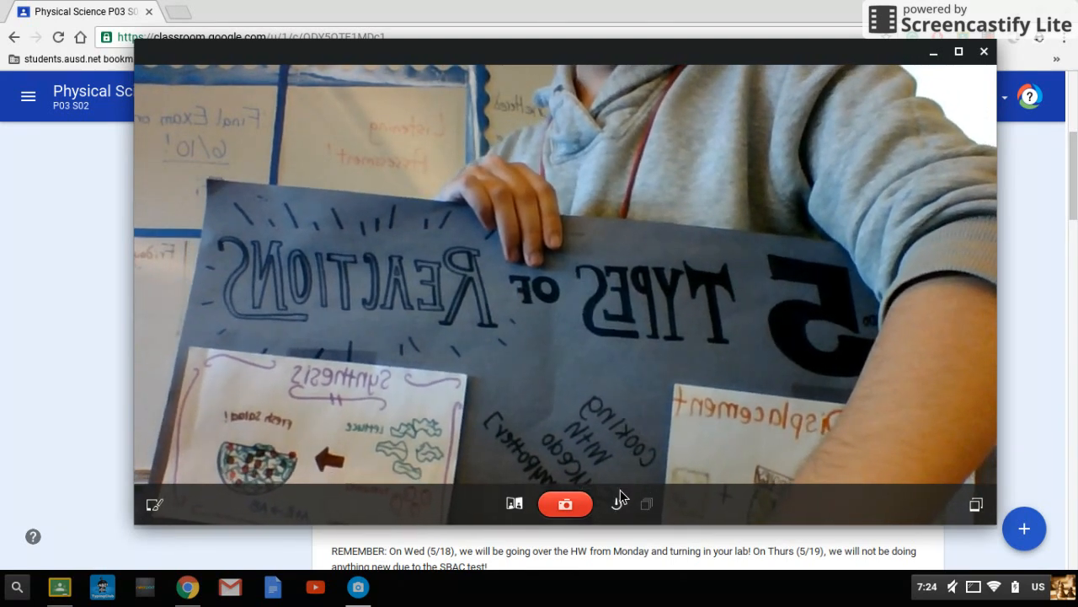
left_click(565, 503)
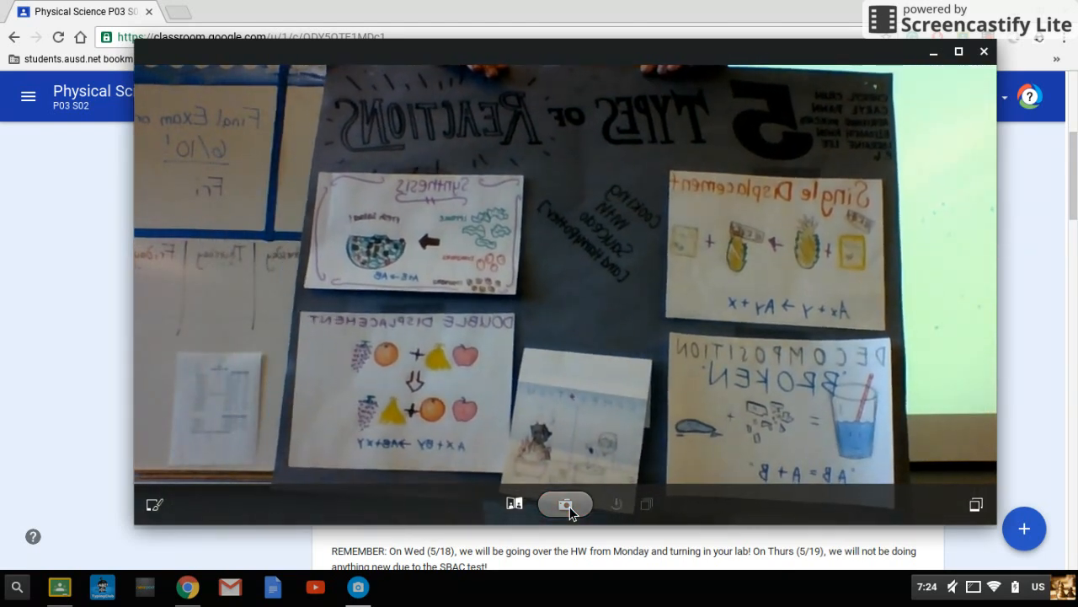
left_click(565, 504)
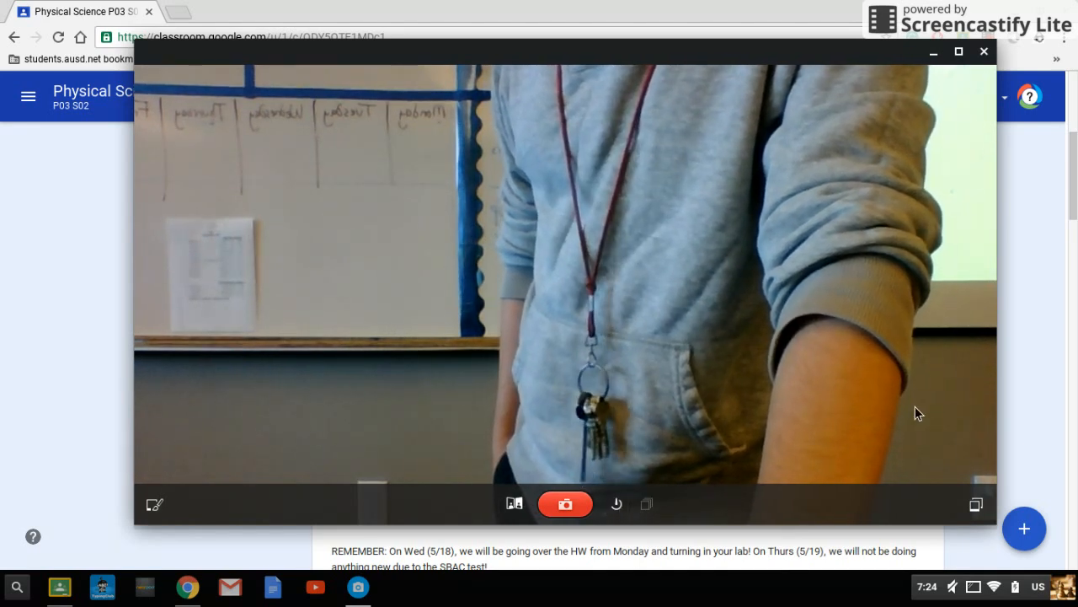
mouse_move(976, 504)
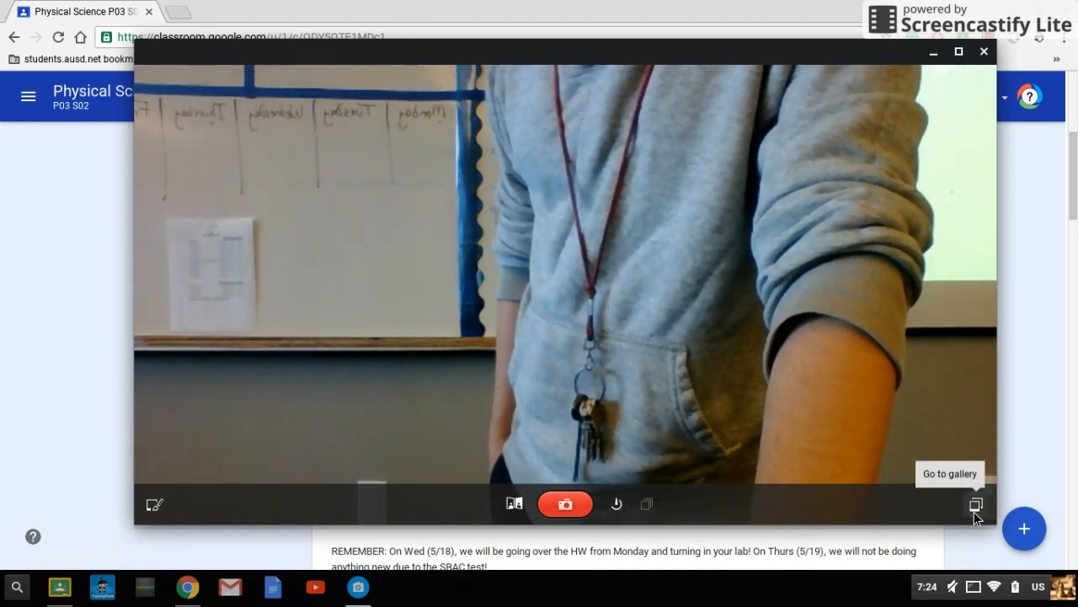
Open the Camera gallery showing the four captured photos.
left_click(976, 504)
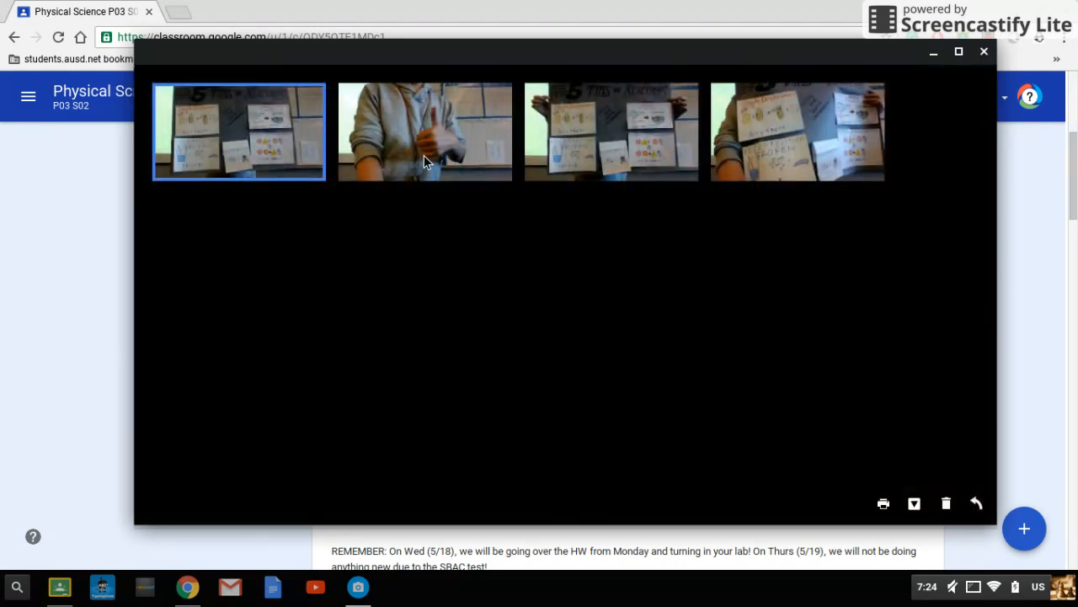
mouse_move(283, 156)
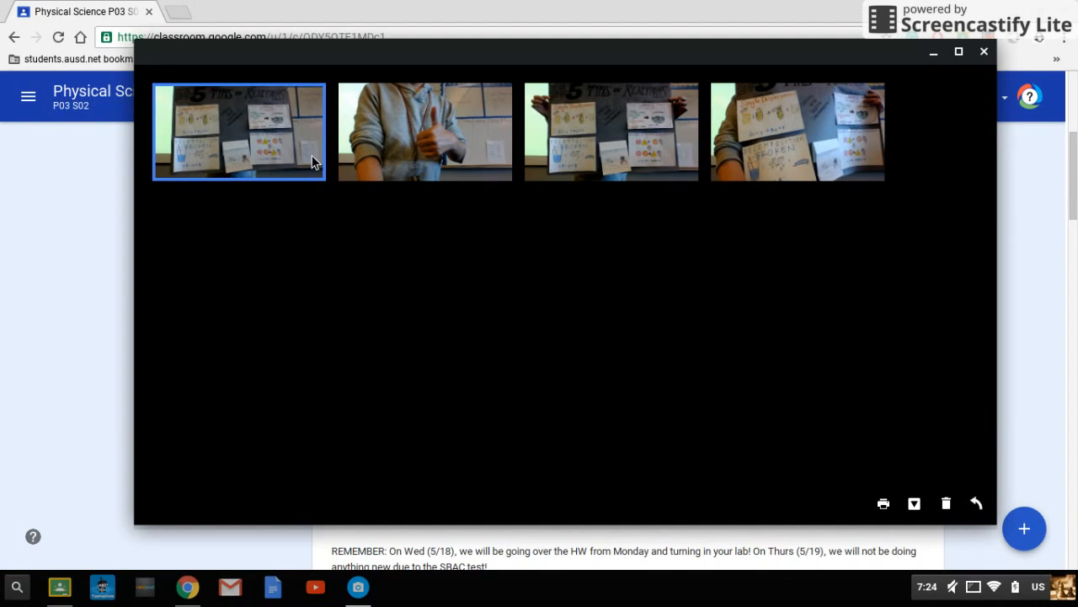
mouse_move(257, 140)
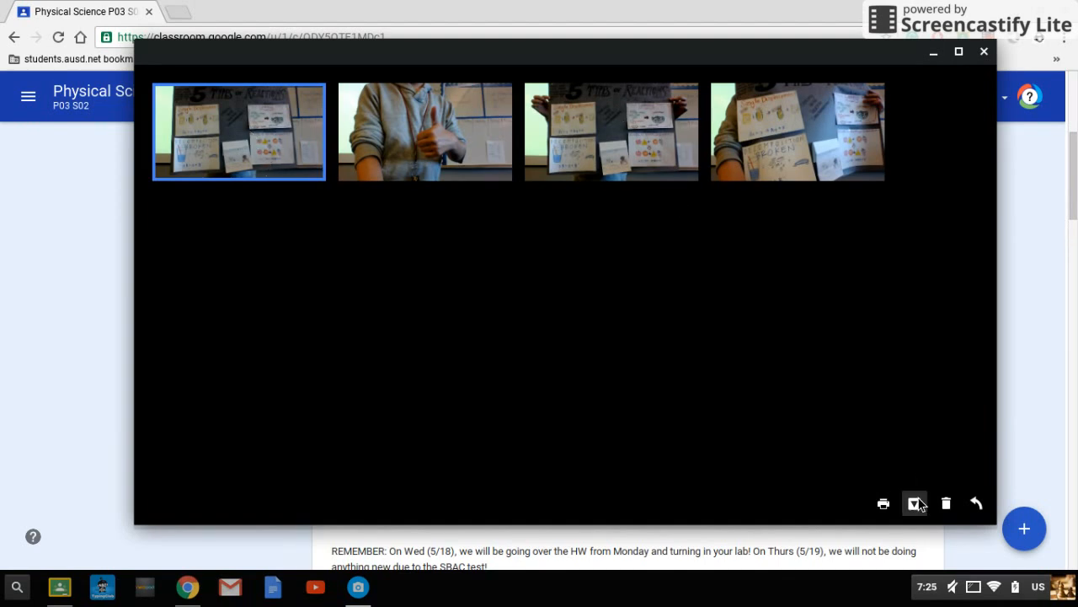
Save the first poster photo into Downloads as IMG_20160526_072440.jpg.
left_click(915, 503)
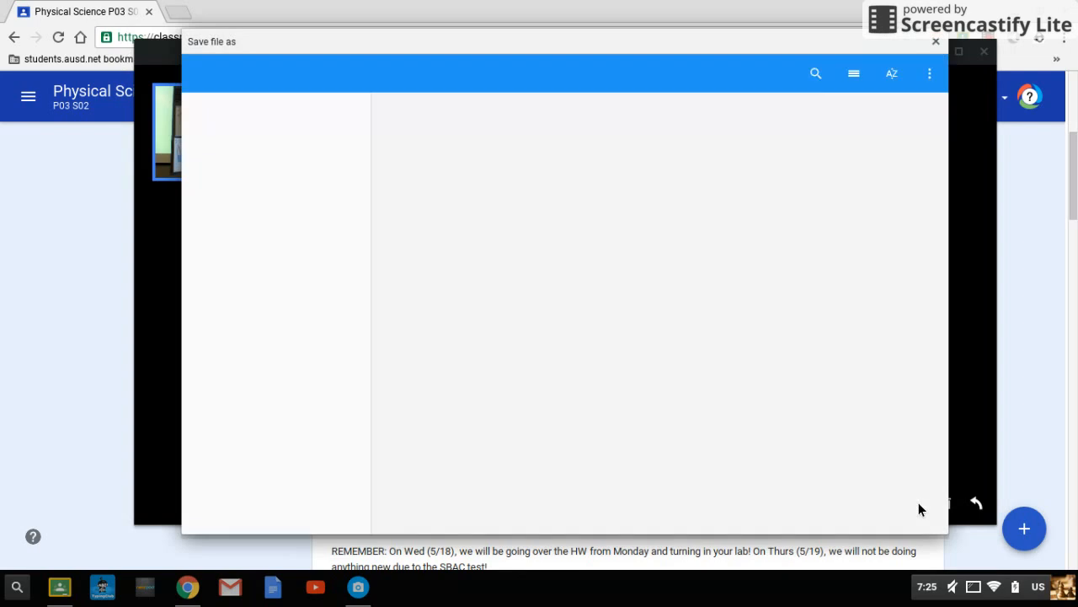
mouse_move(627, 343)
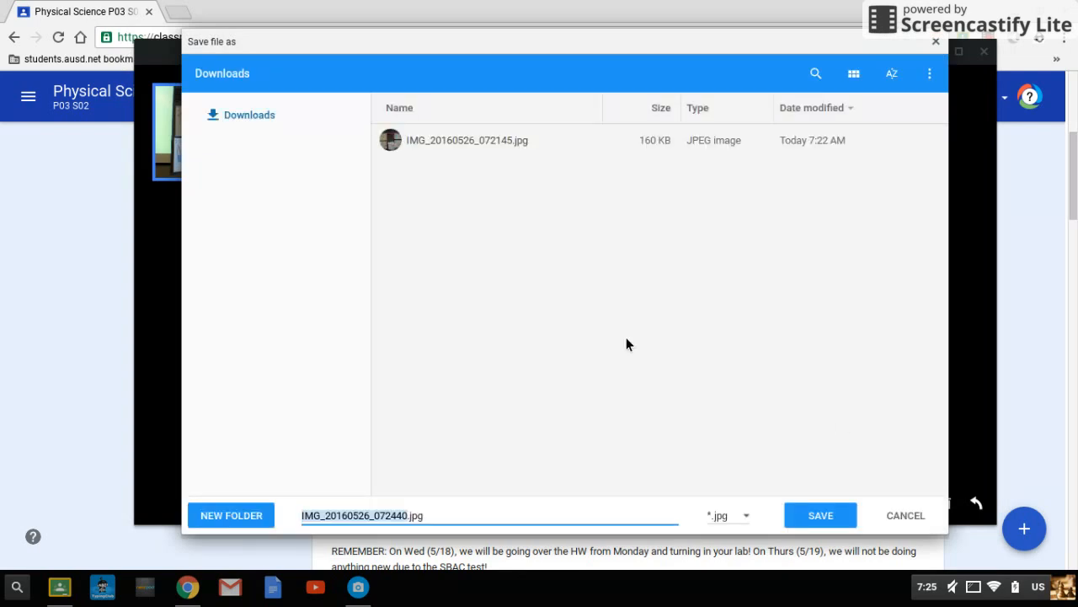
left_click(819, 515)
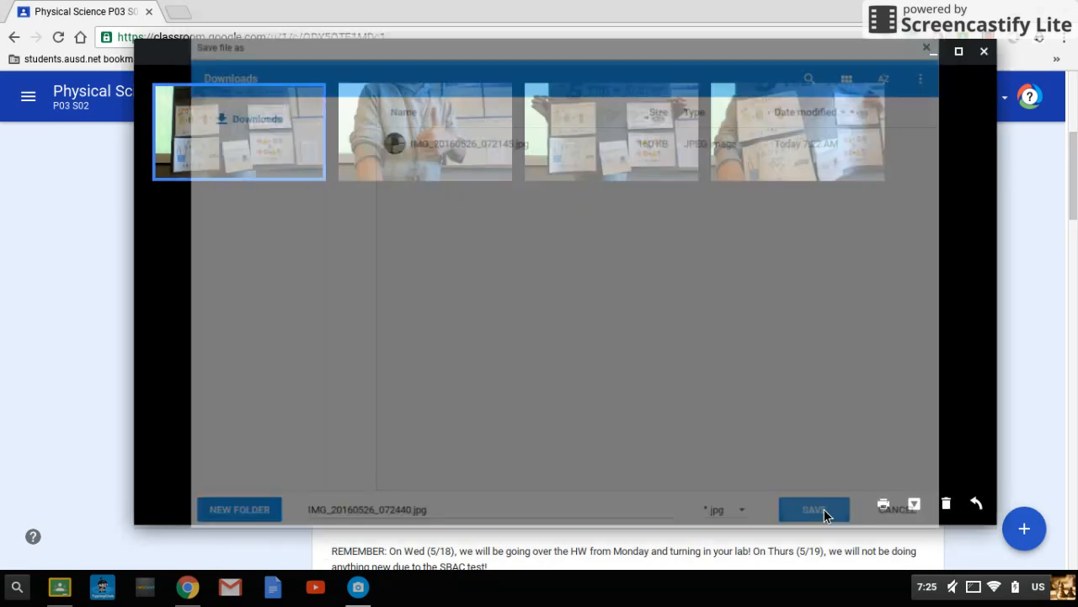
left_click(814, 509)
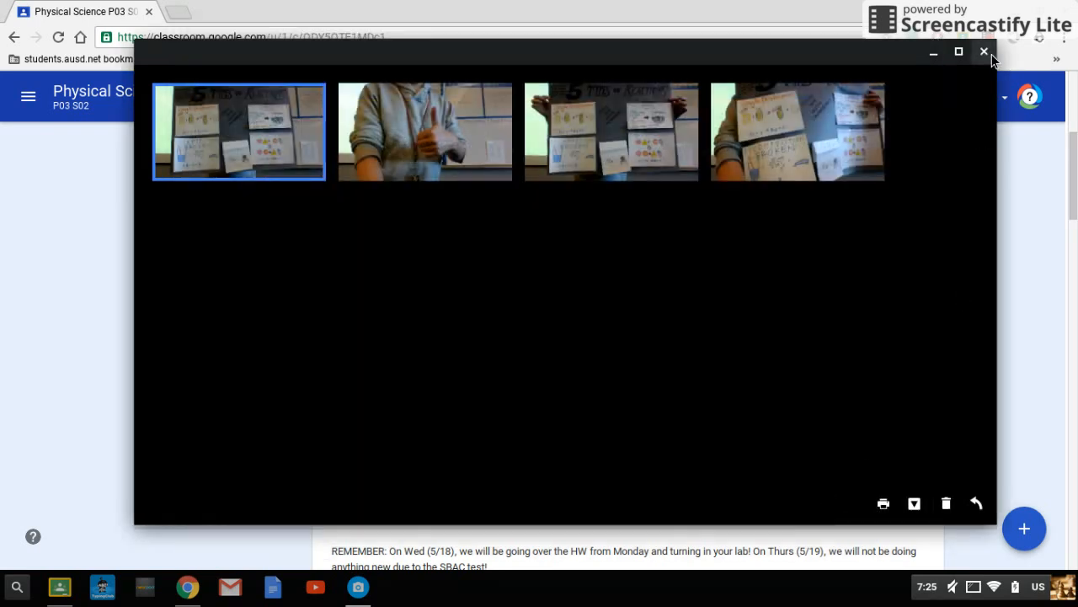
Close the Camera window to return to the Classroom stream.
left_click(983, 52)
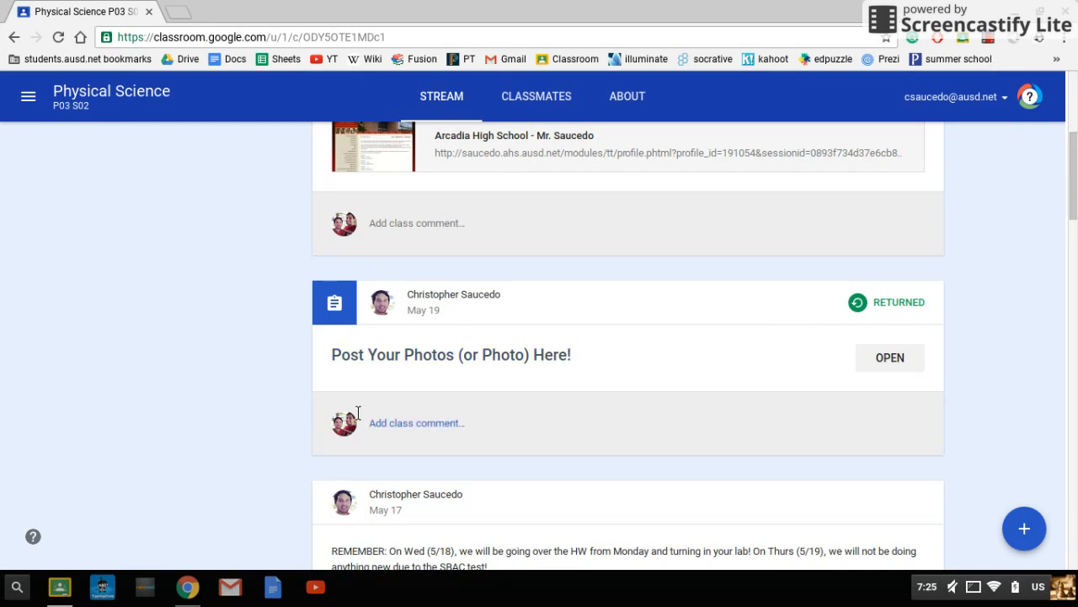
mouse_move(461, 373)
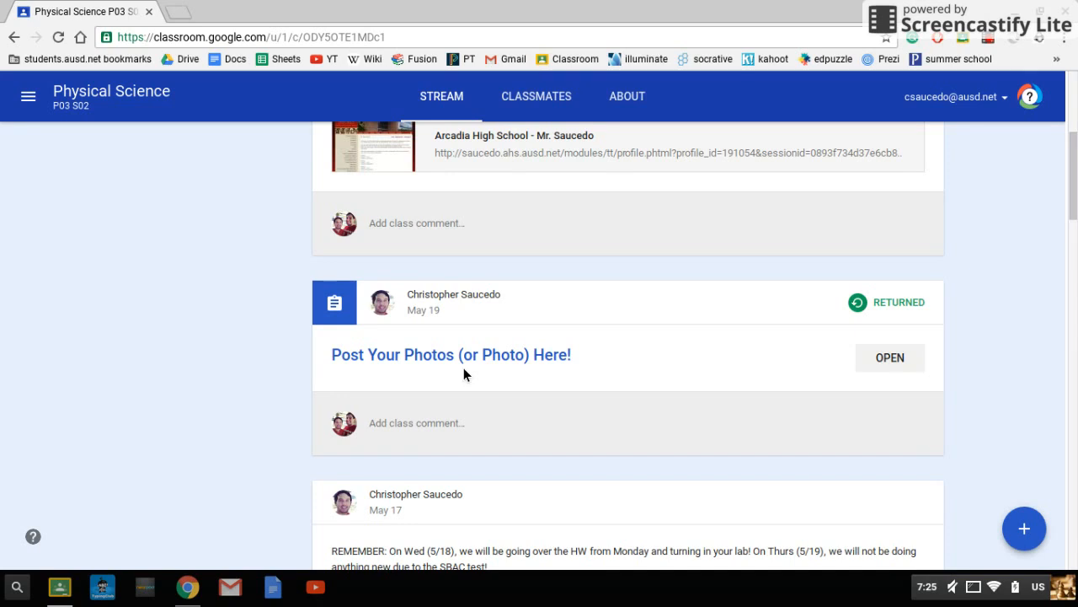
mouse_move(450, 354)
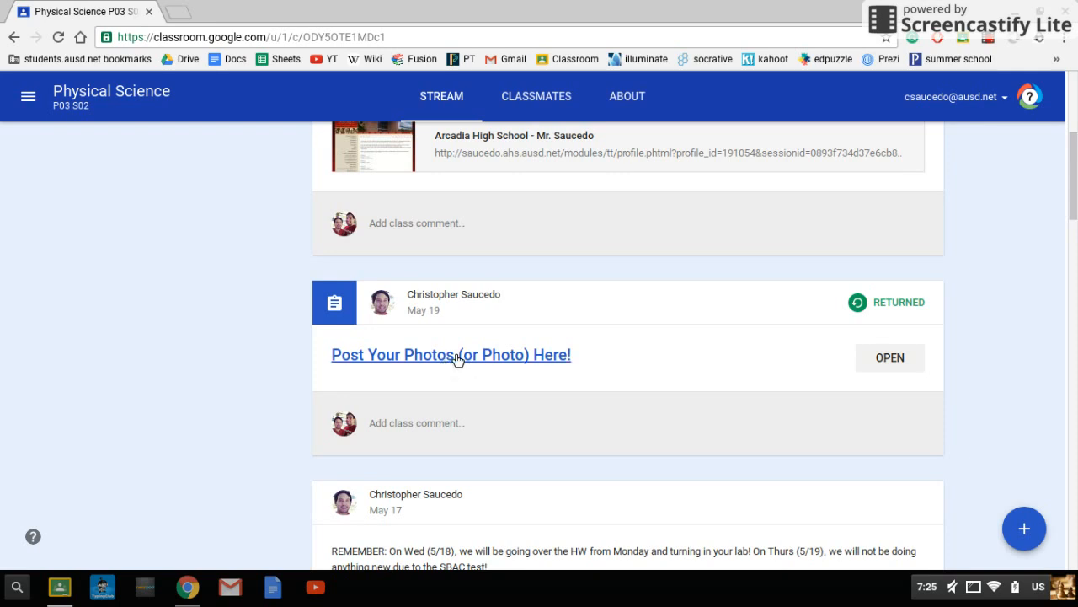
mouse_move(451, 354)
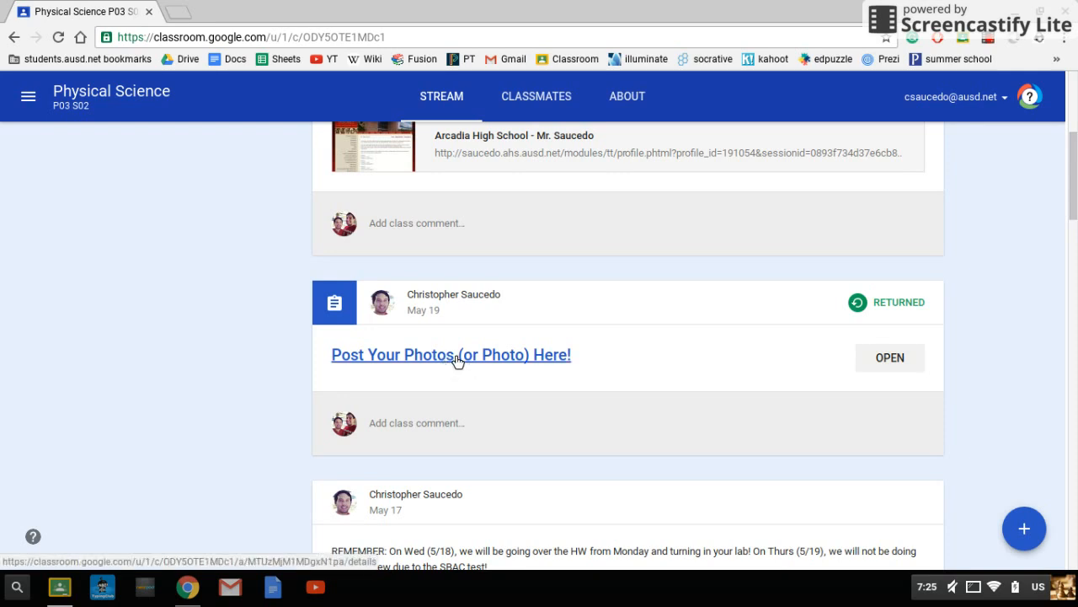
Open the 'Post Your Photos (or Photo) Here!' assignment and start a file upload from the computer.
left_click(451, 354)
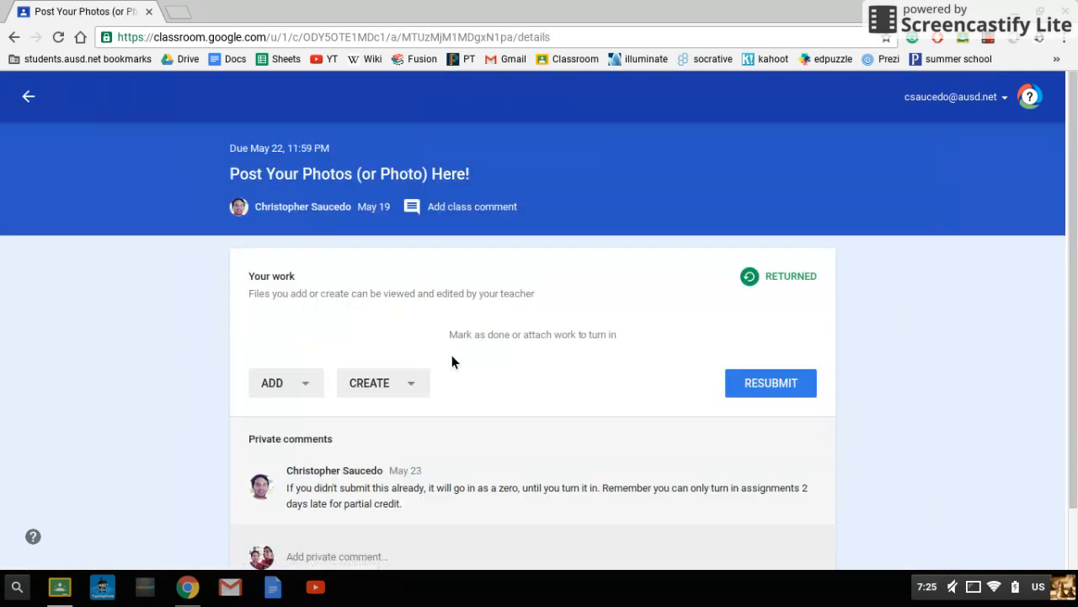
left_click(285, 382)
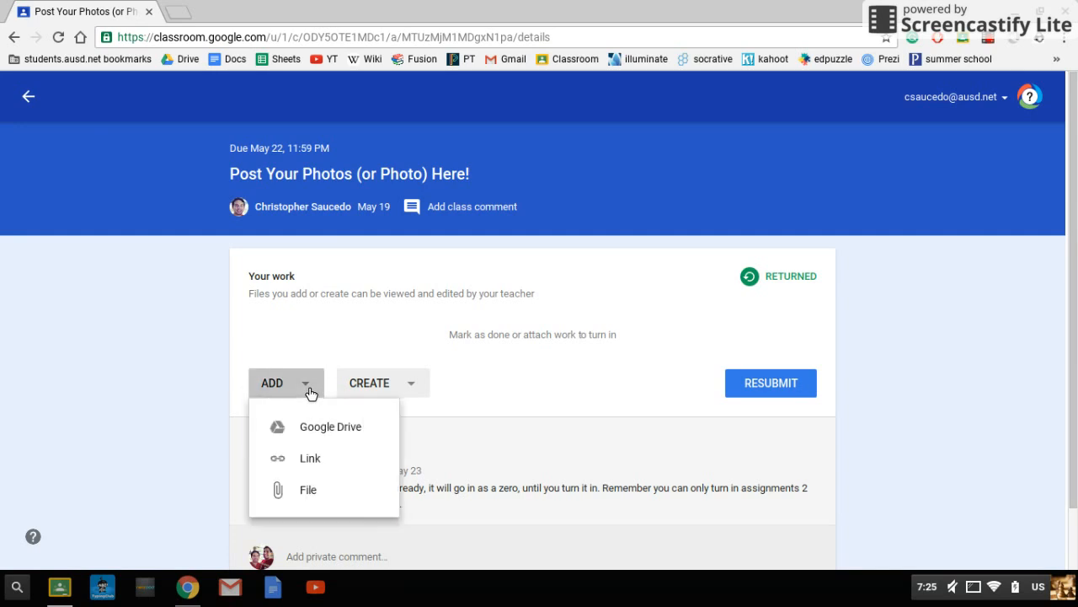
mouse_move(308, 490)
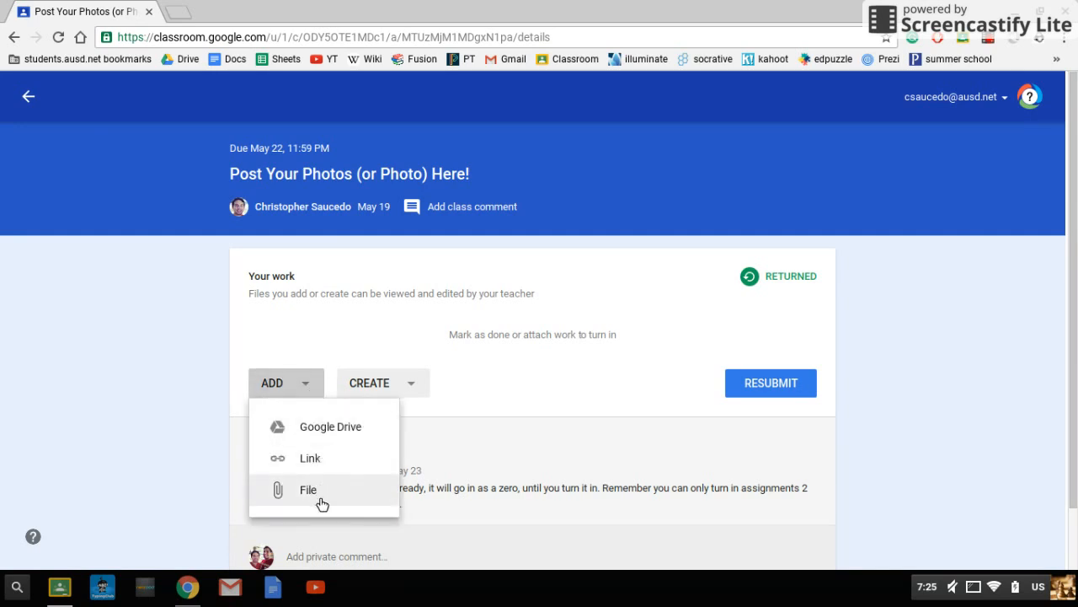
left_click(308, 489)
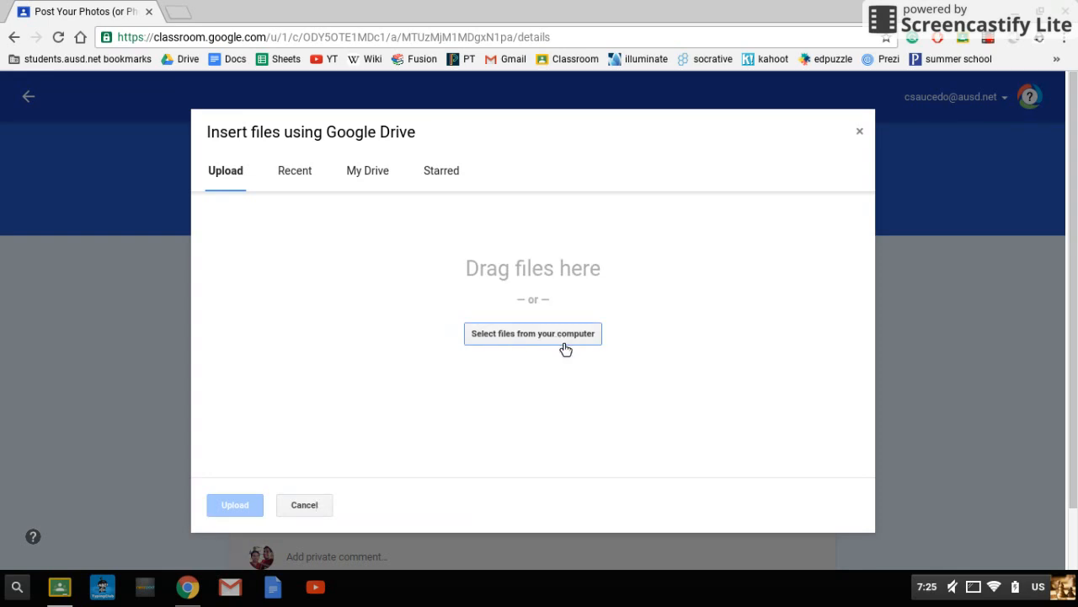
left_click(533, 333)
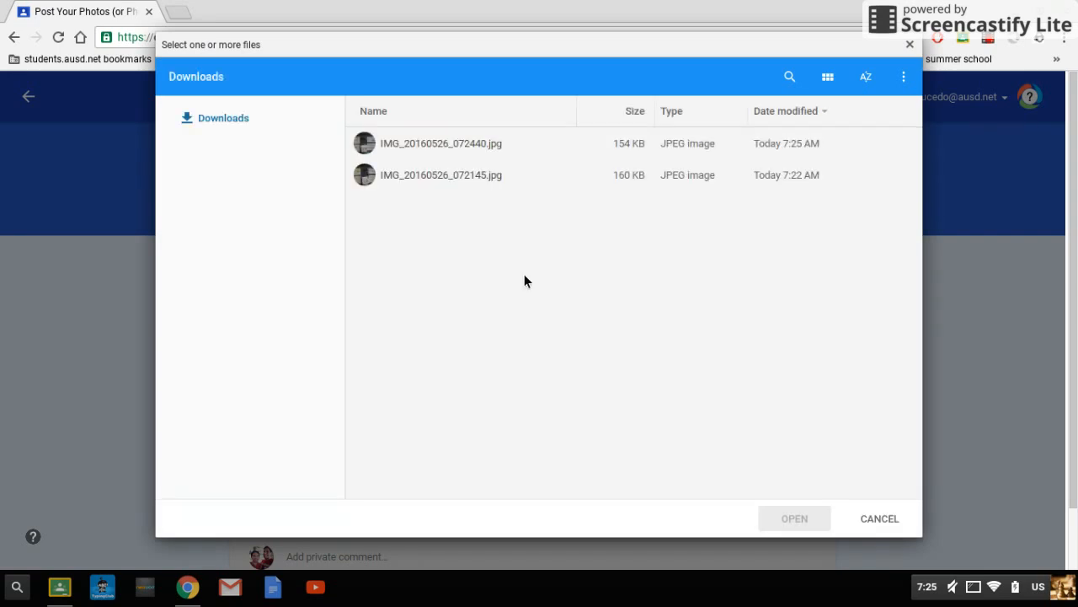
Select IMG_20160526_072440.jpg and upload it as the assignment's work.
left_click(441, 174)
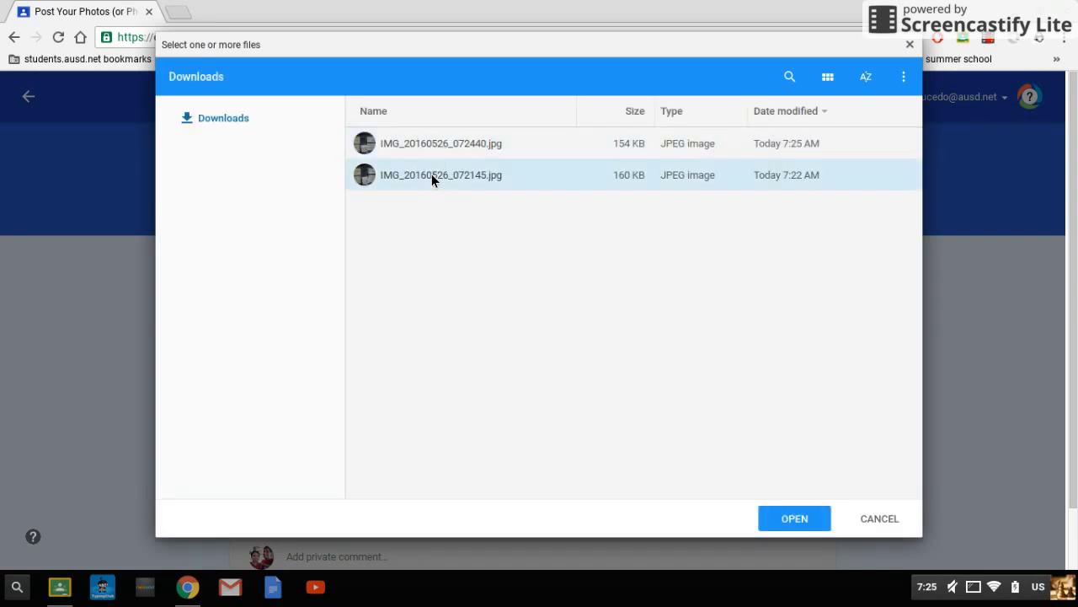
left_click(440, 143)
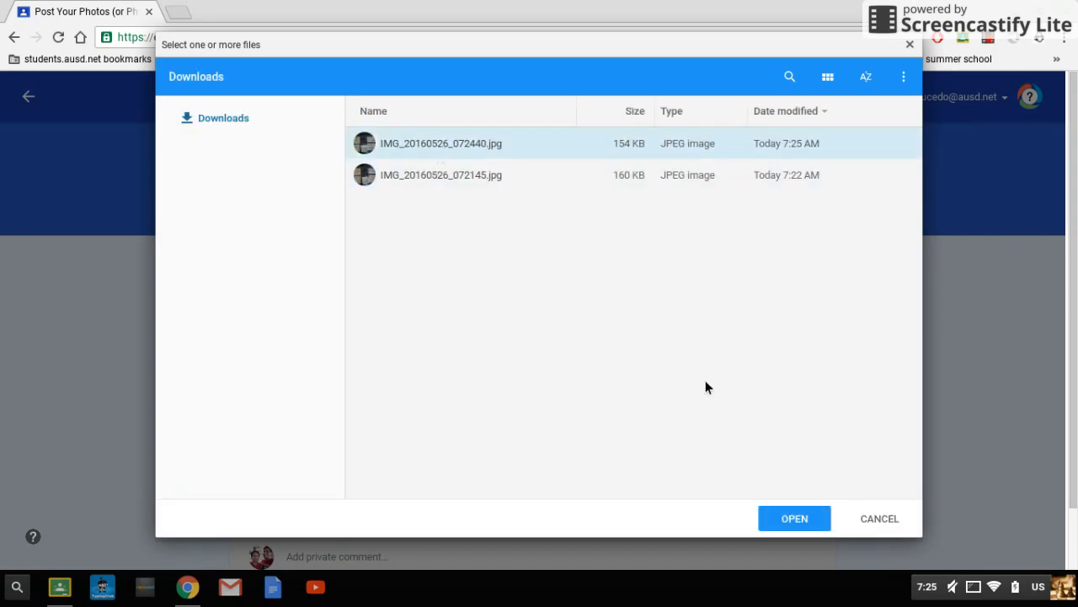
left_click(793, 519)
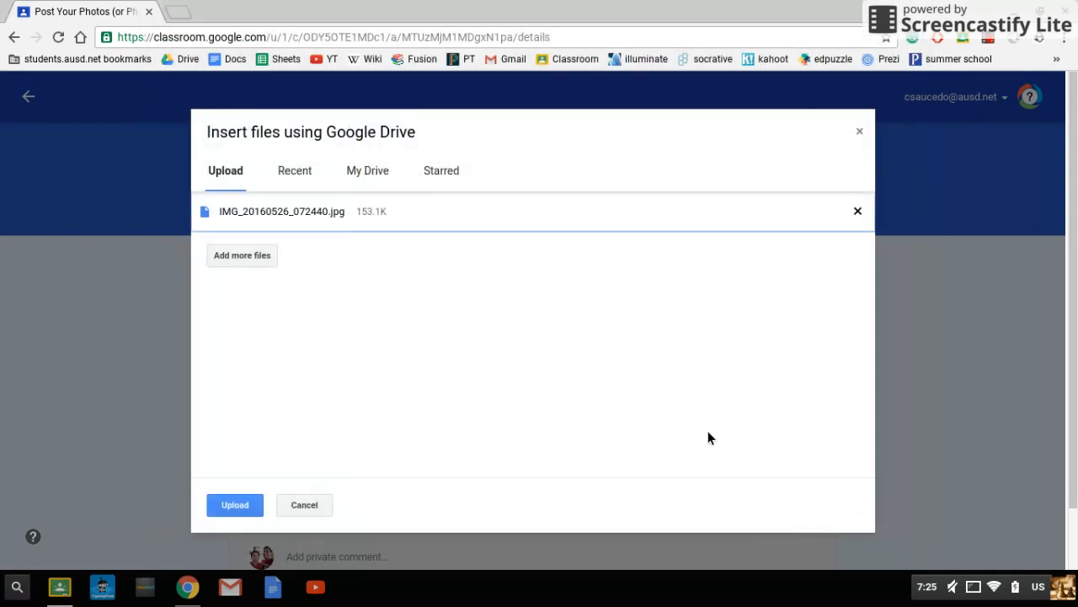
left_click(234, 505)
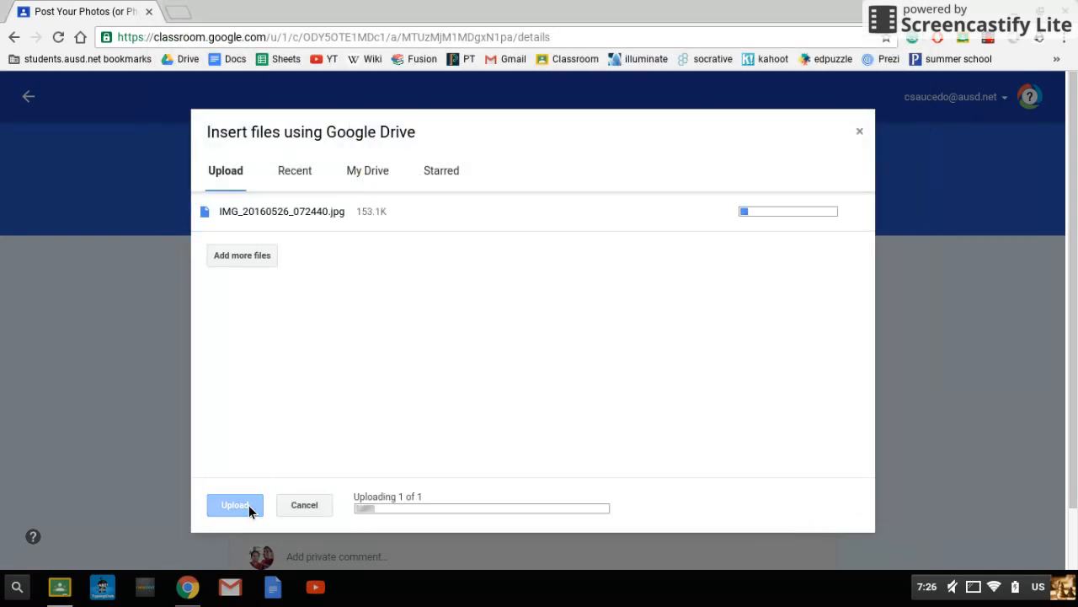
left_click(235, 504)
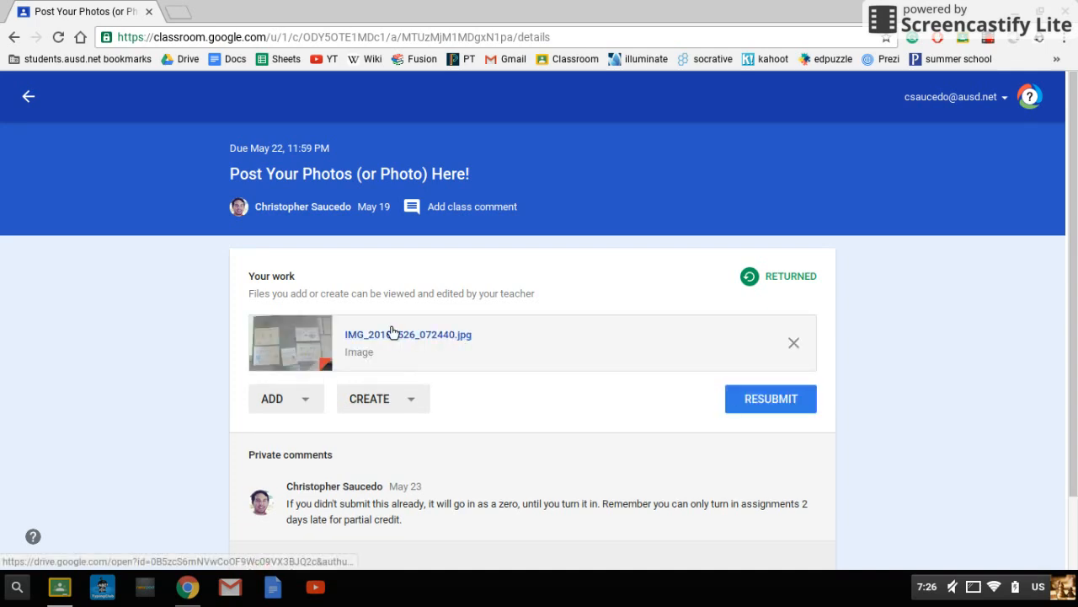
mouse_move(408, 334)
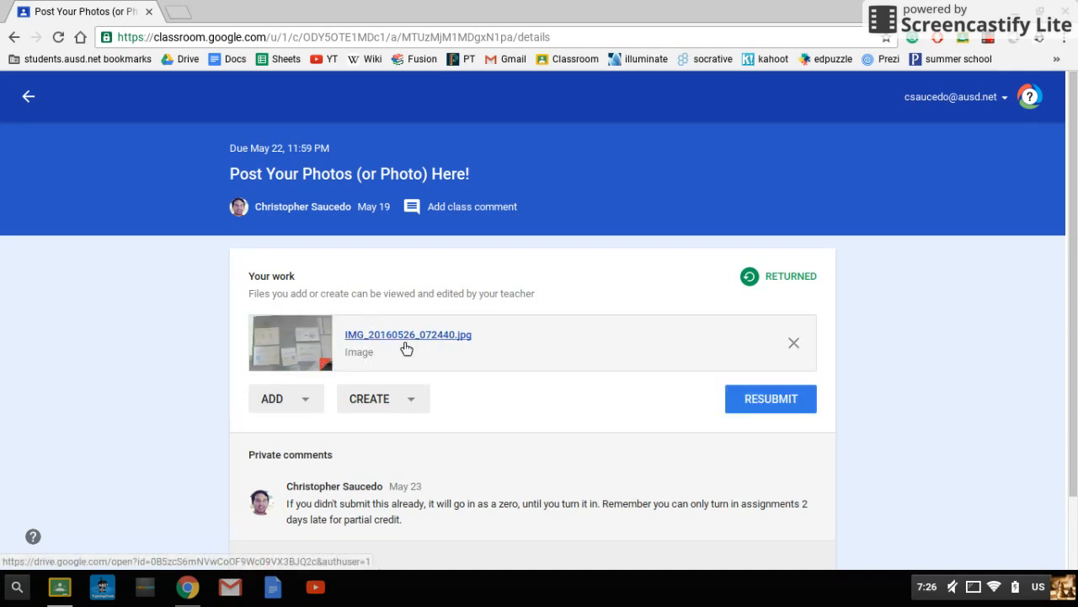
left_click(408, 334)
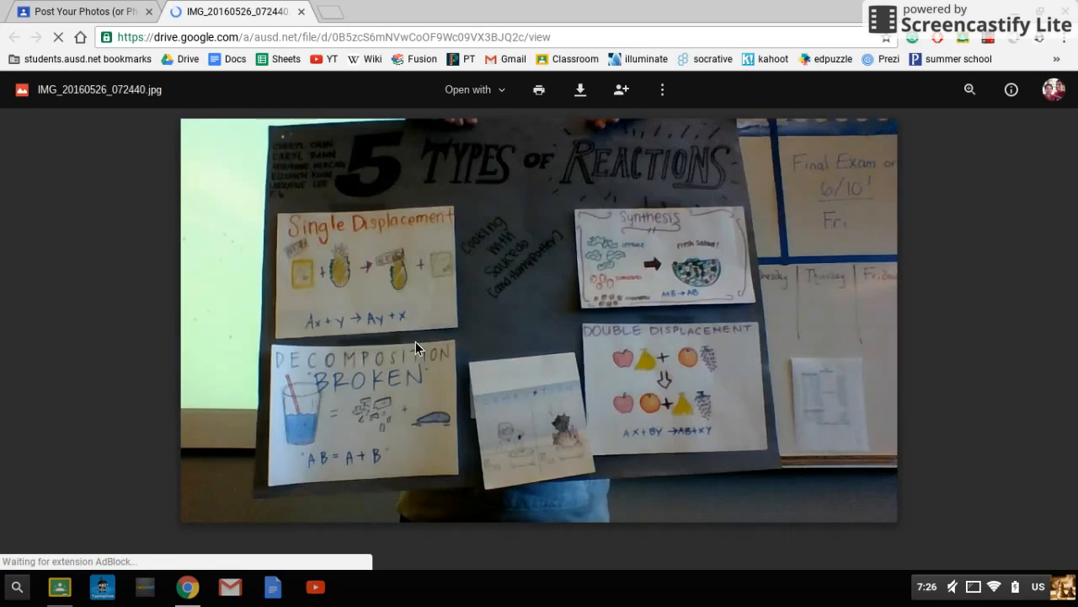
mouse_move(588, 294)
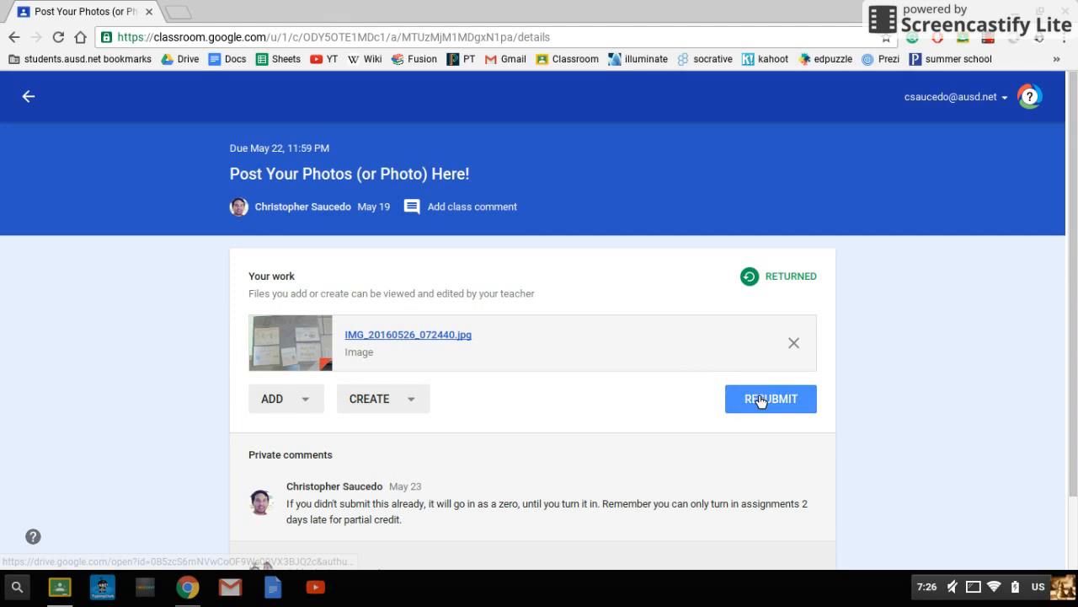
Resubmit the assignment and confirm Turn In with the photo attached.
left_click(770, 399)
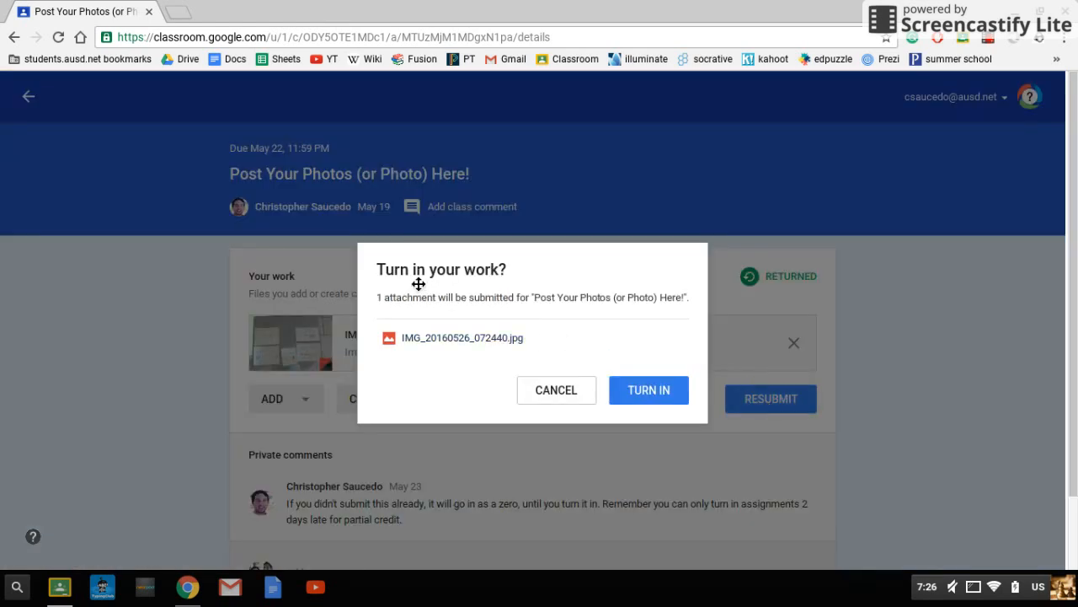
left_click(648, 389)
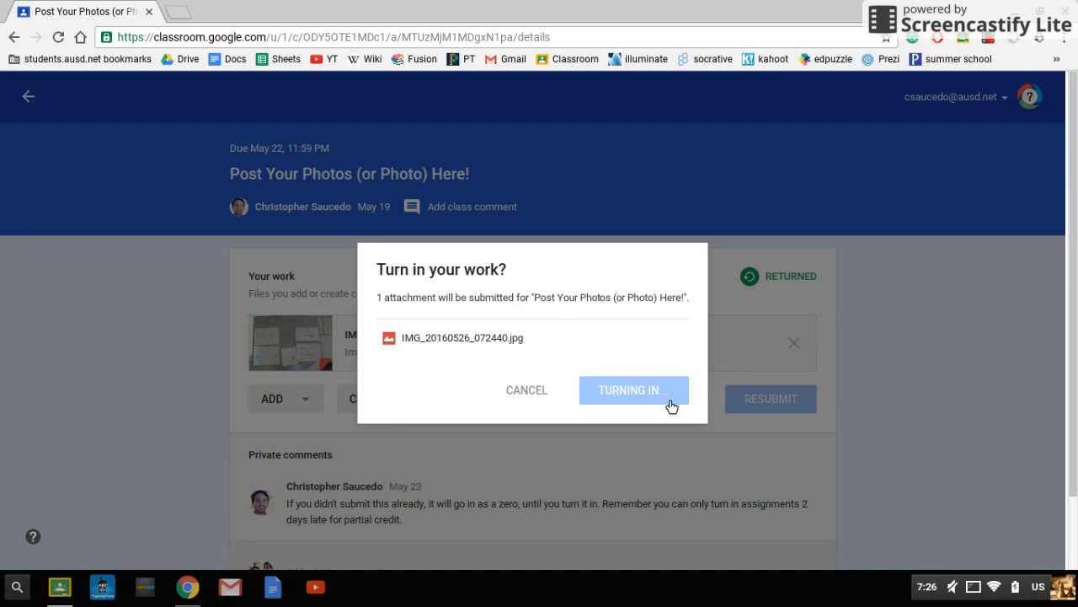
mouse_move(664, 403)
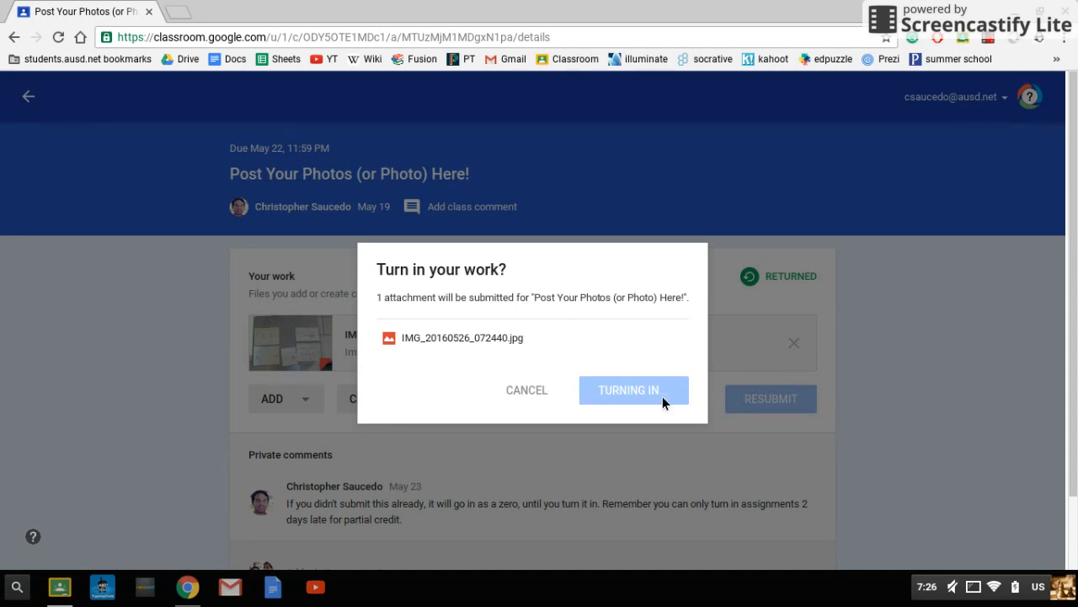
left_click(628, 389)
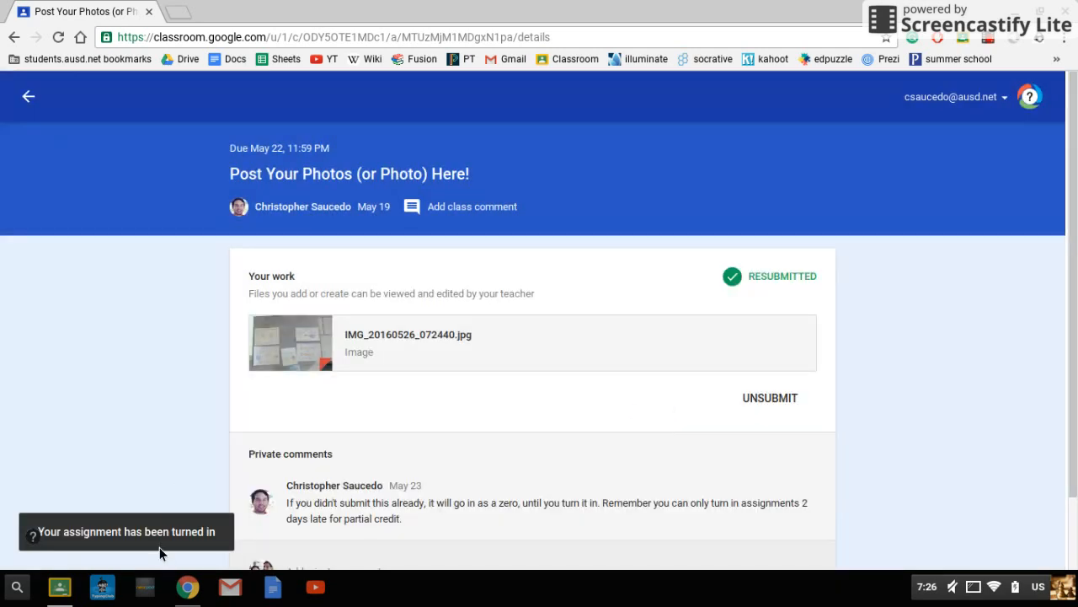
mouse_move(29, 96)
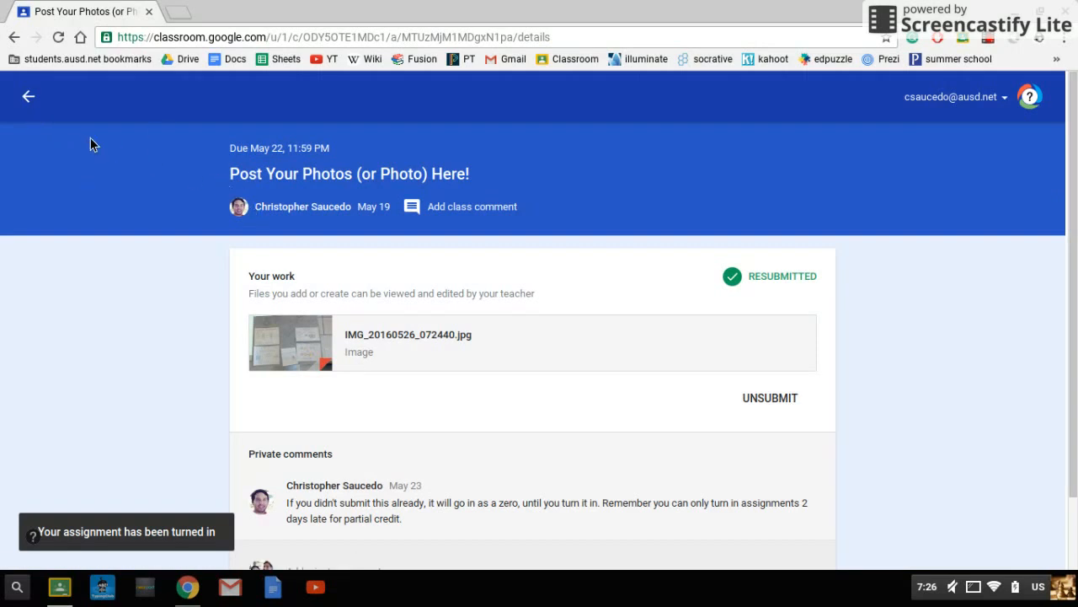
Unsubmit the assignment, browse the ADD attachment options, and go back to the stream.
left_click(769, 397)
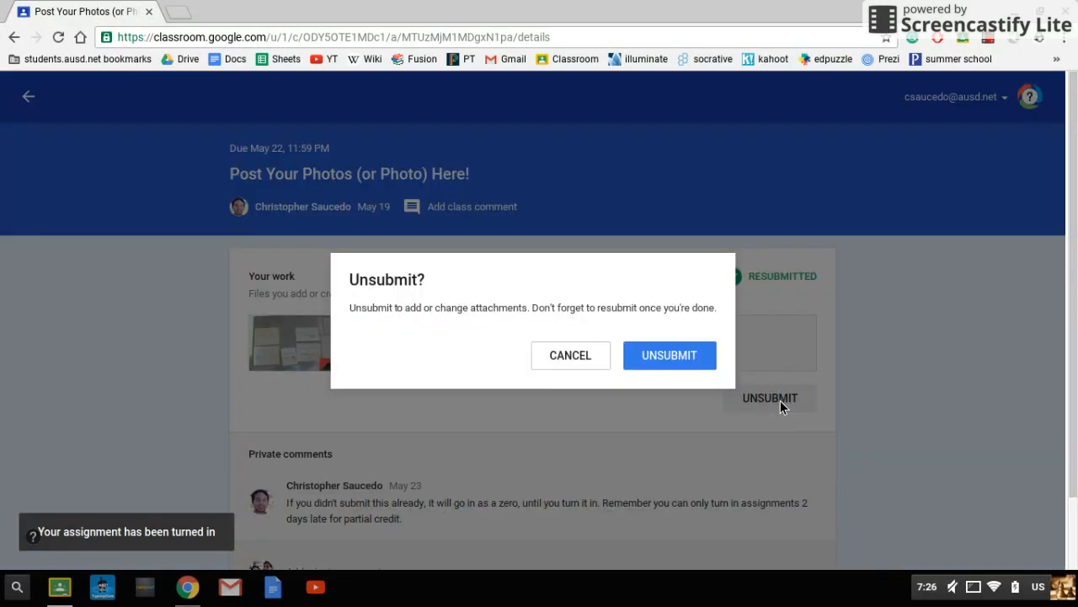
left_click(669, 355)
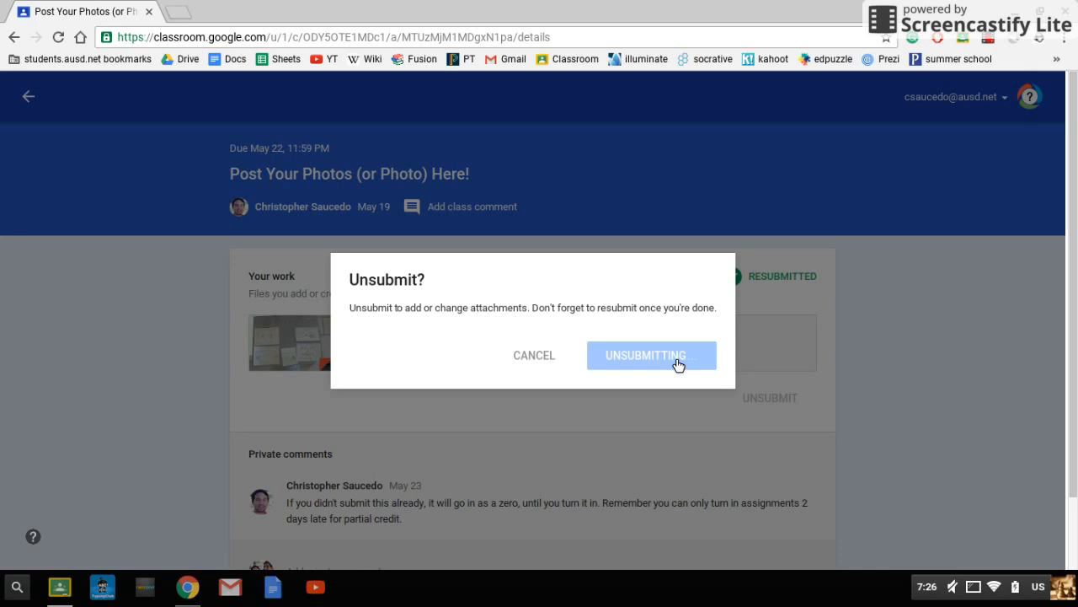
left_click(651, 355)
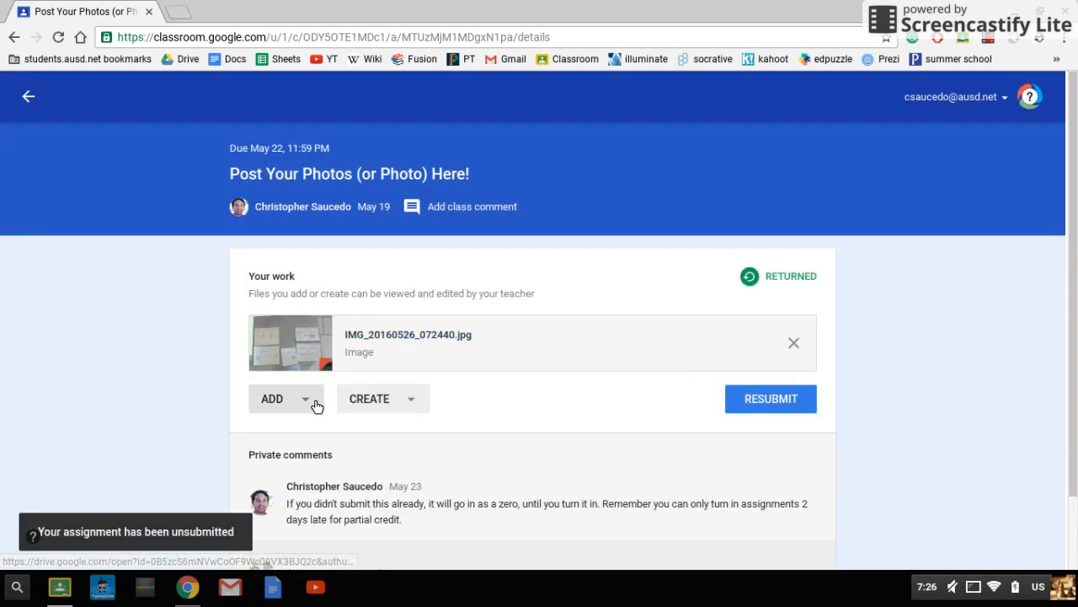
left_click(280, 398)
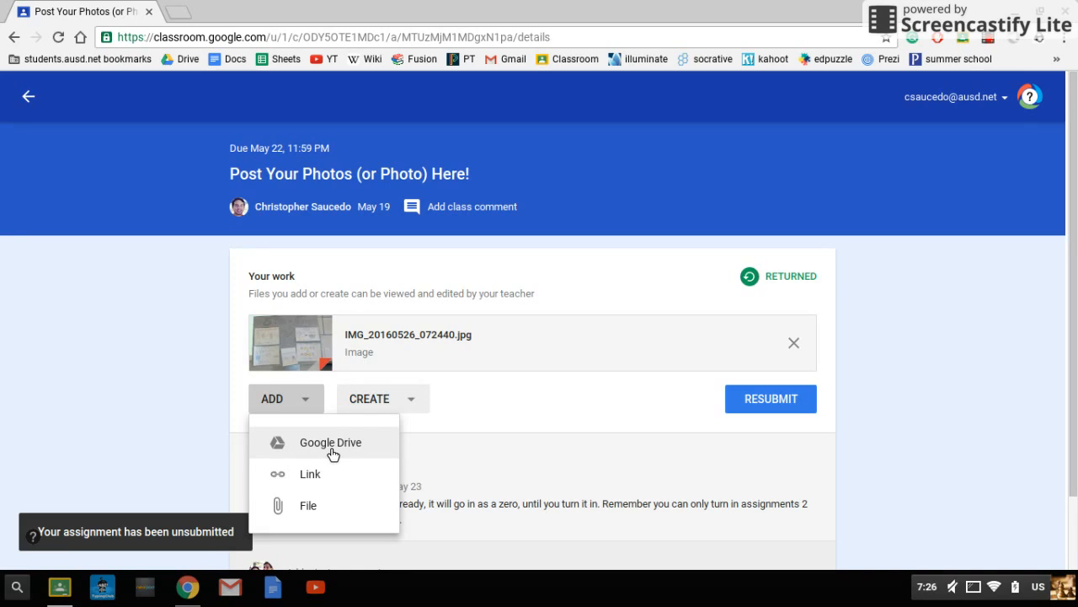
mouse_move(319, 474)
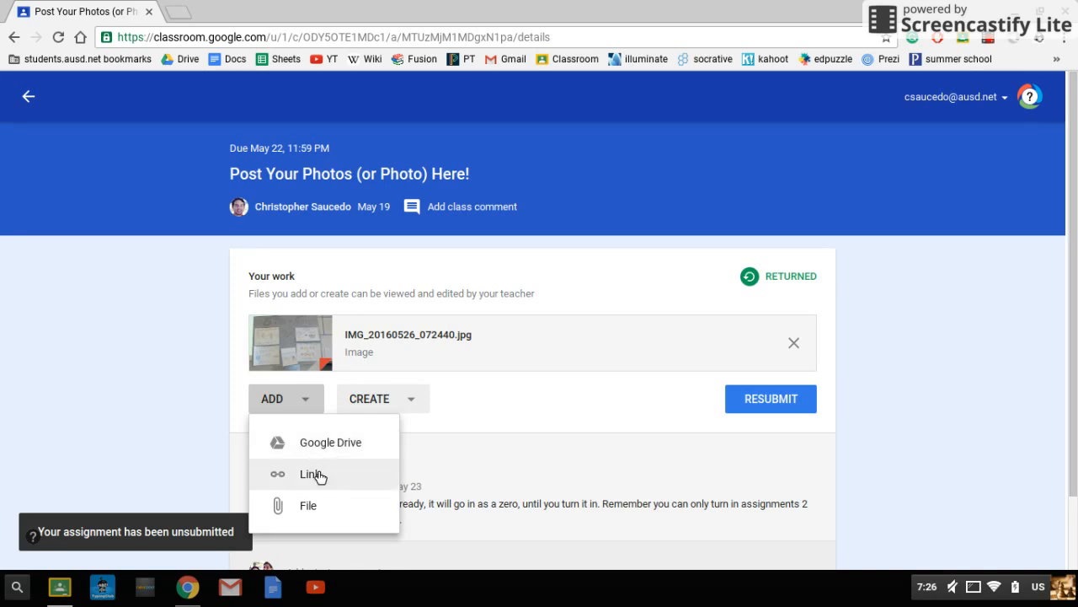
mouse_move(310, 512)
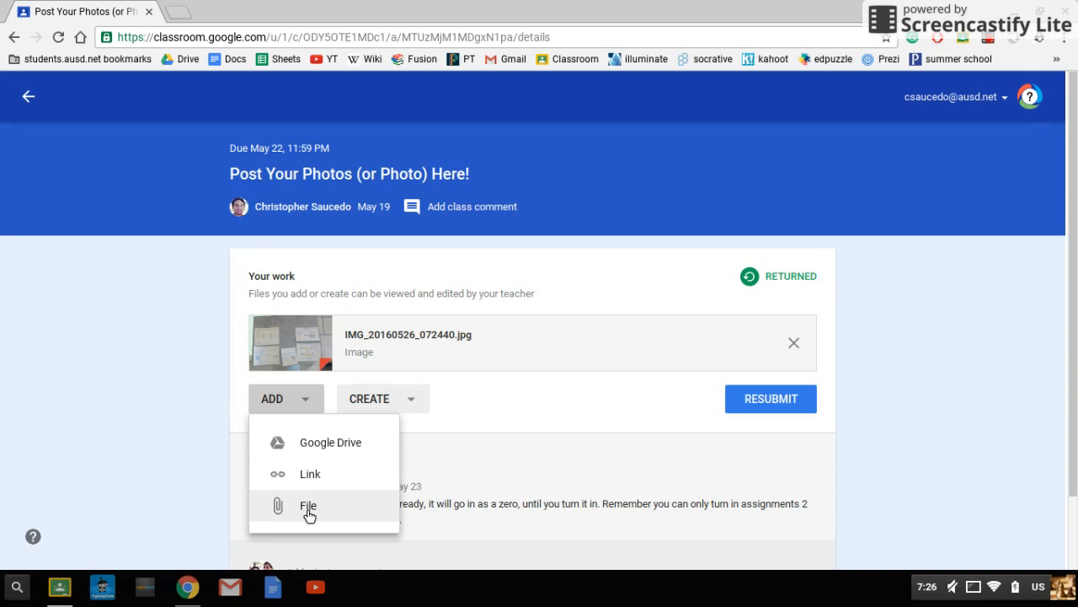
mouse_move(581, 350)
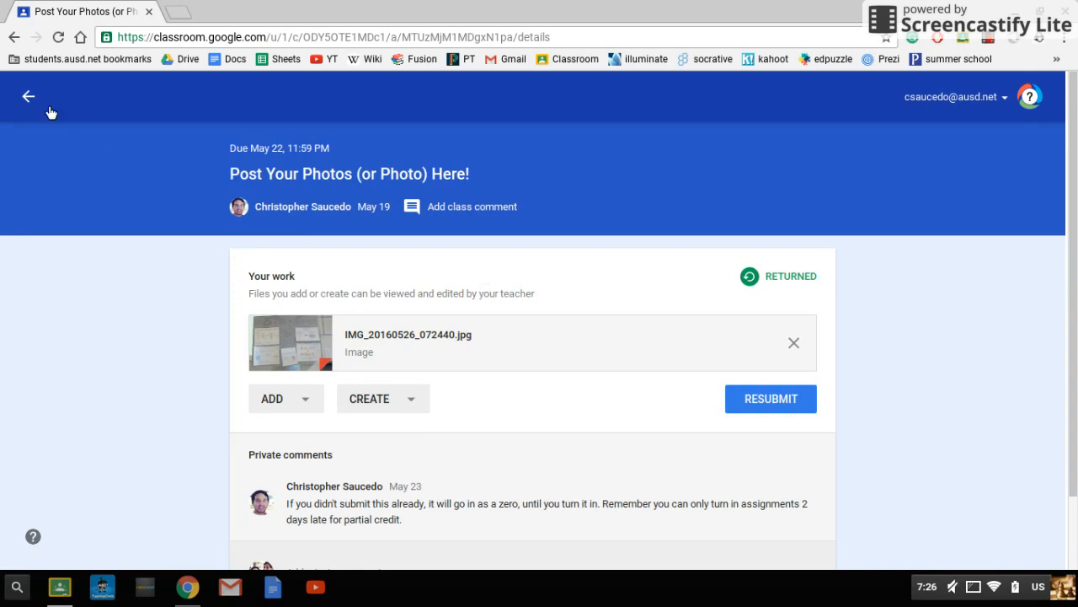
left_click(28, 96)
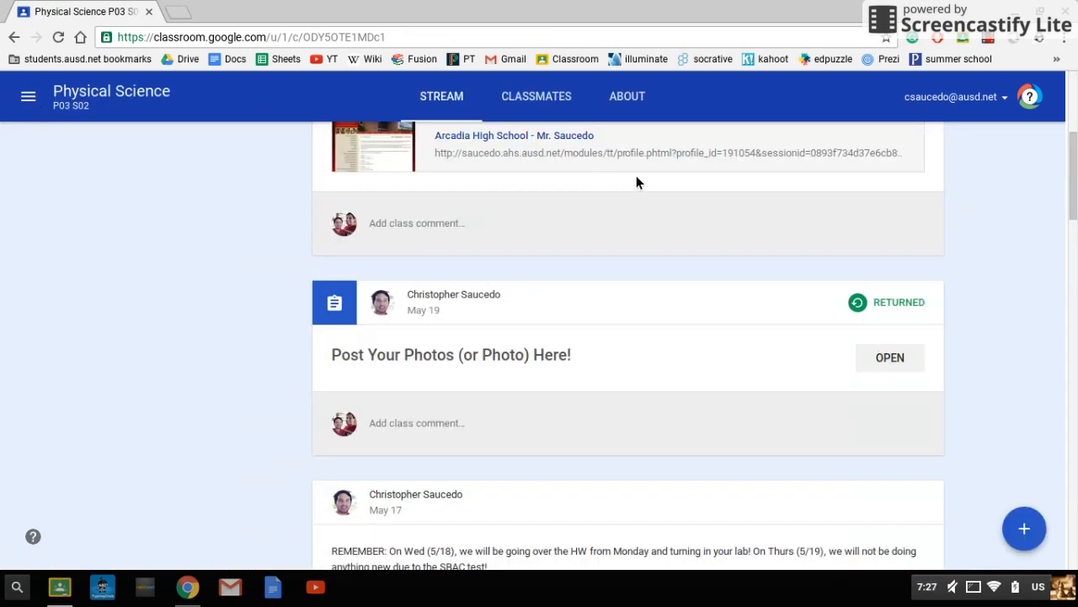
mouse_move(988, 40)
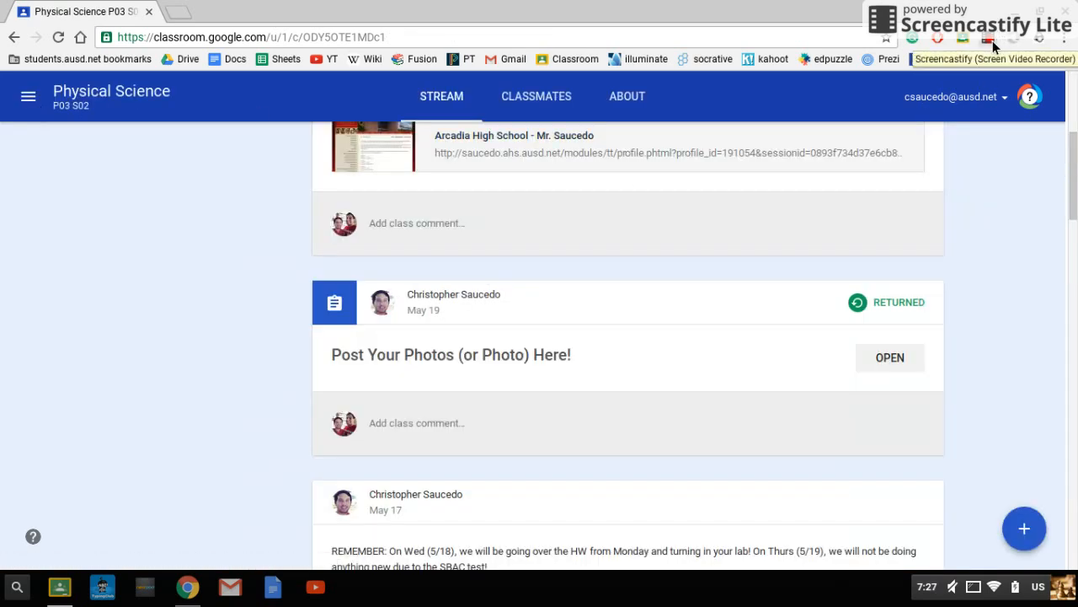